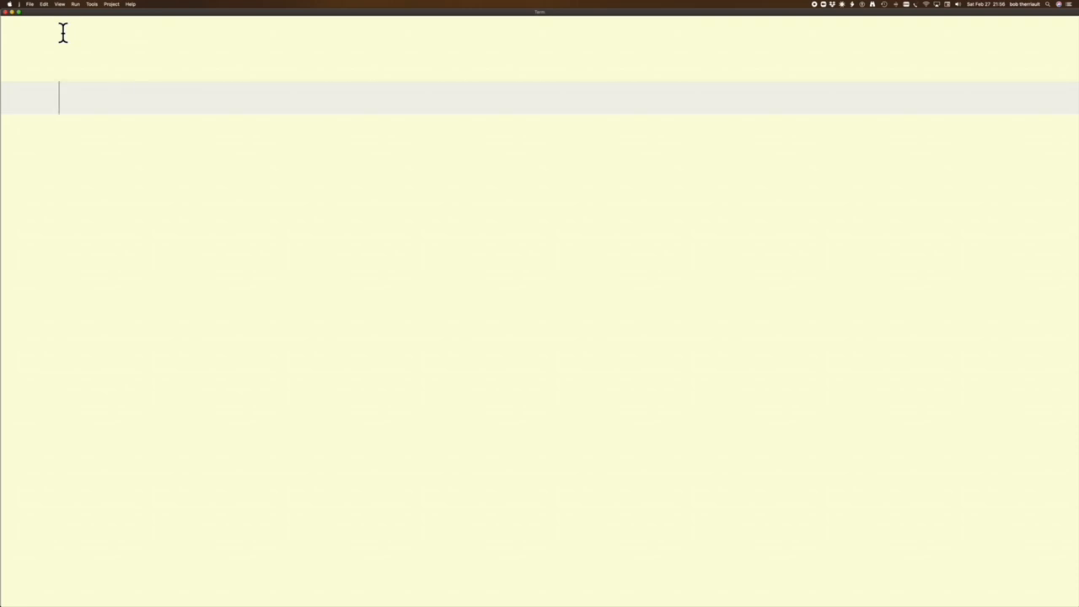
- Load the JIG add-on from ~addons/debug/jig/jig.ijs and evaluate i. 6 to get 0 1 2 3 4 5
text(load '~addons/debug/jig/jig.ijs')
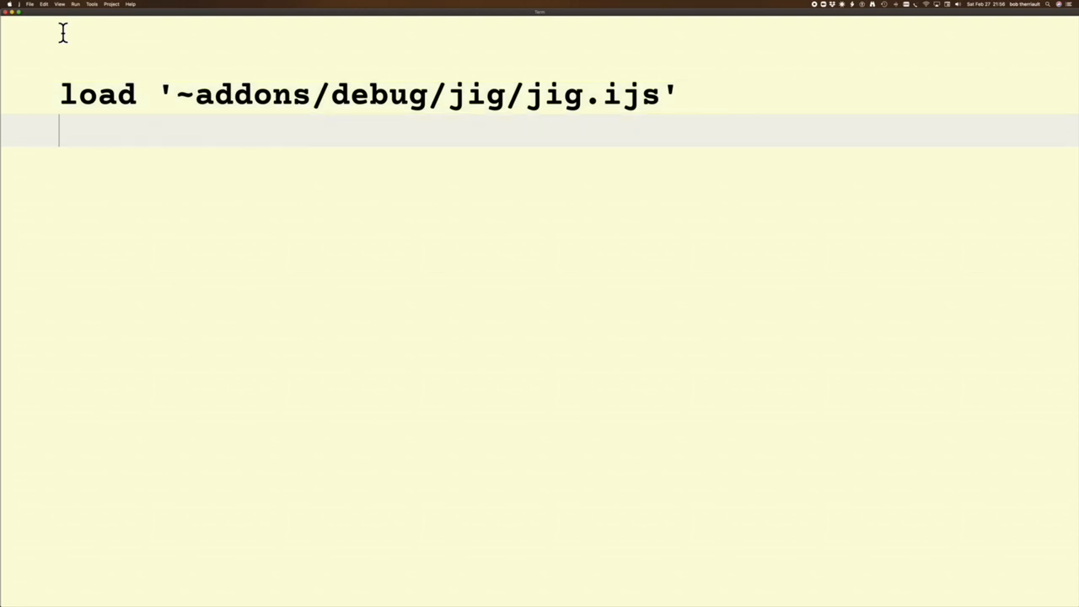
text(i.)
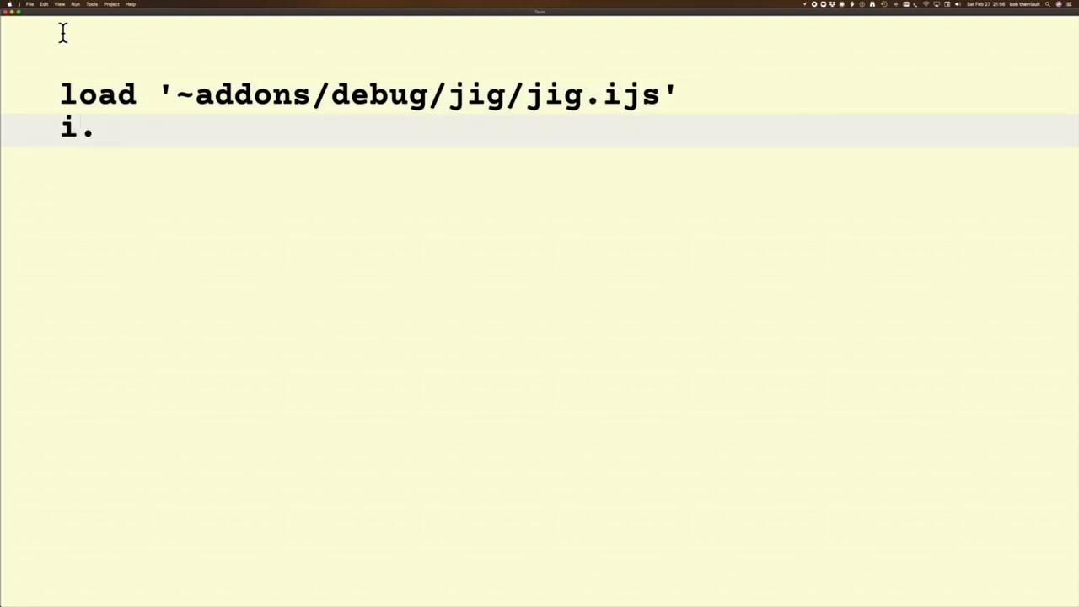
text(6)
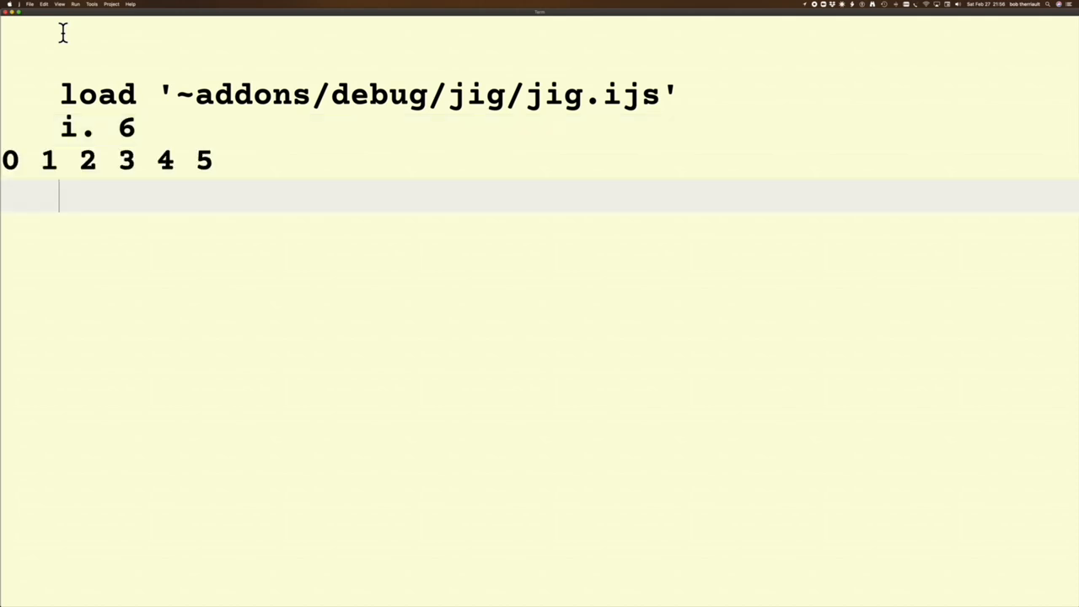
mouse_move(86, 94)
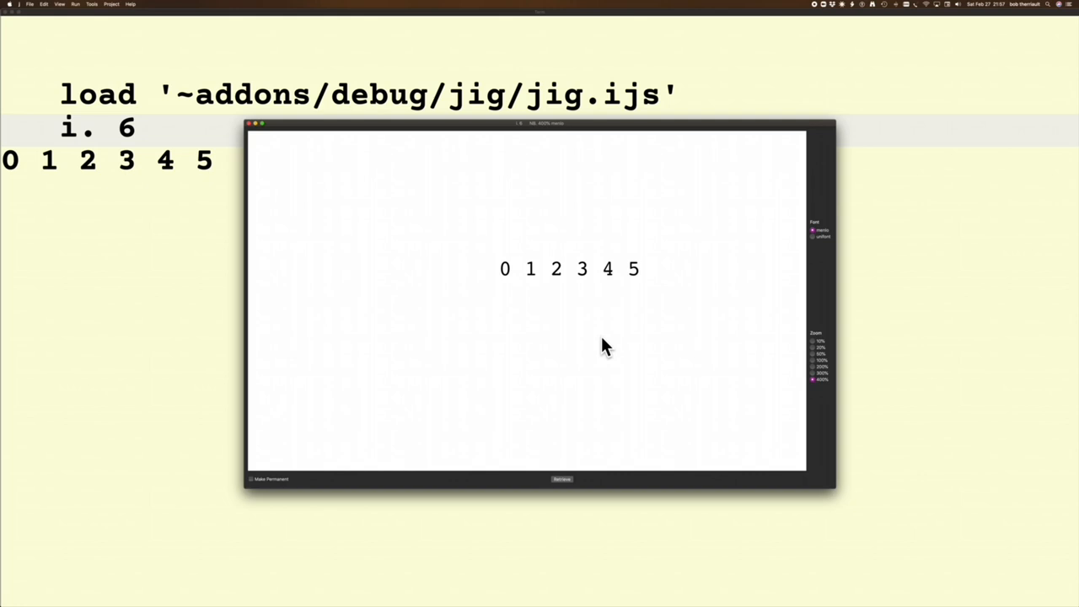
mouse_move(600, 419)
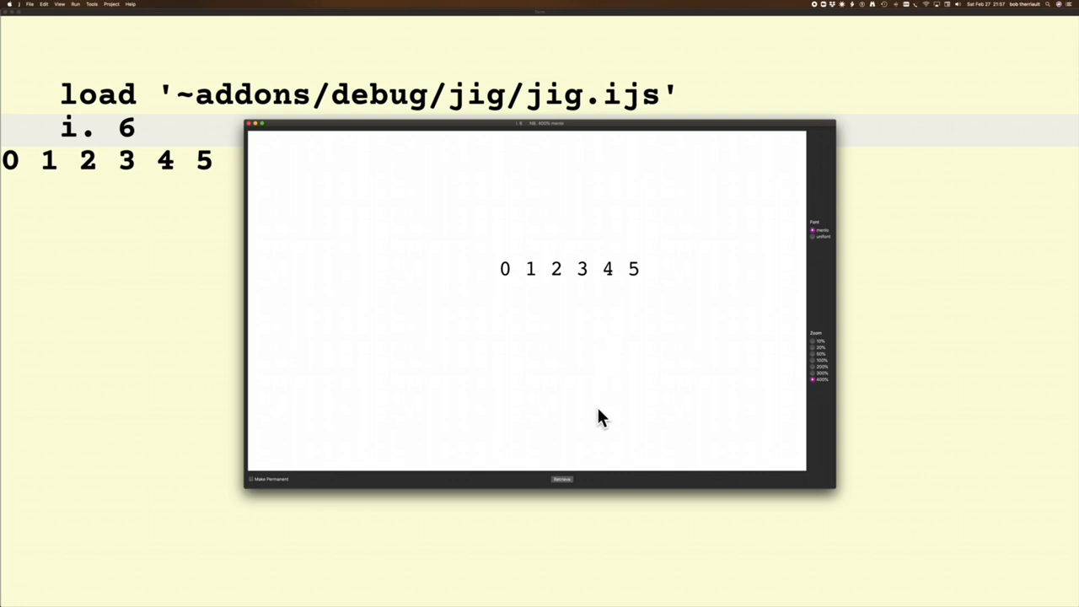
mouse_move(516, 496)
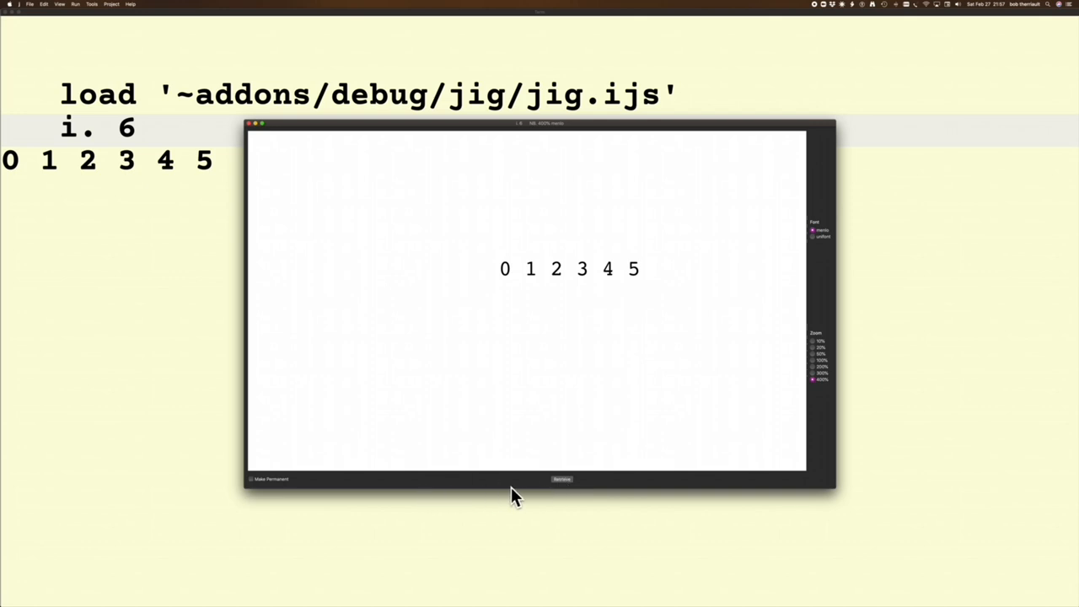
mouse_move(483, 492)
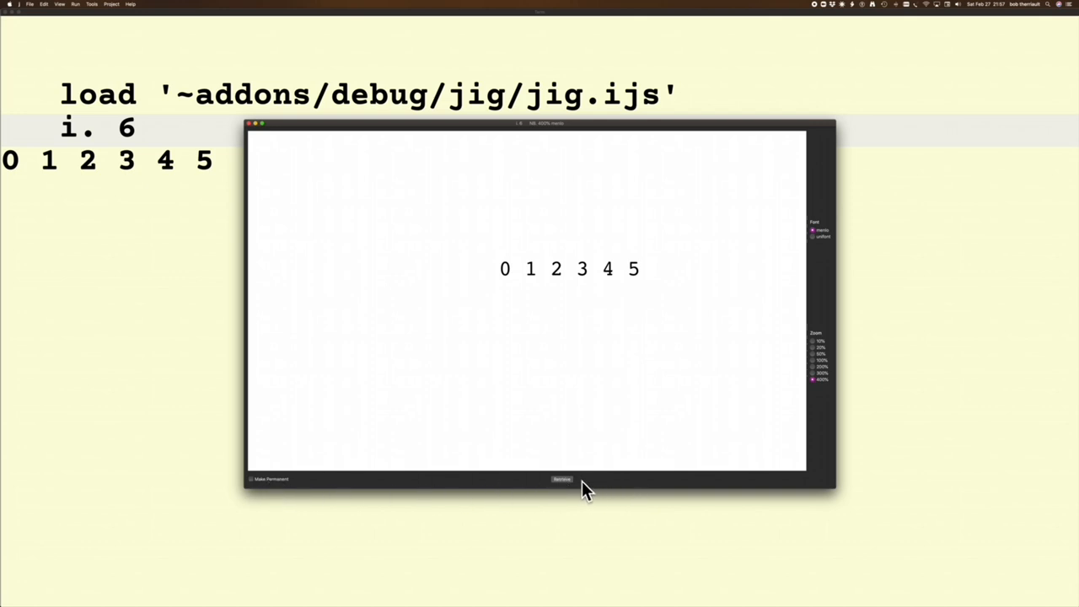
- Bring up the Retrieve dialog listing current and saved displays of 0 1 2 3 4 5
click(561, 479)
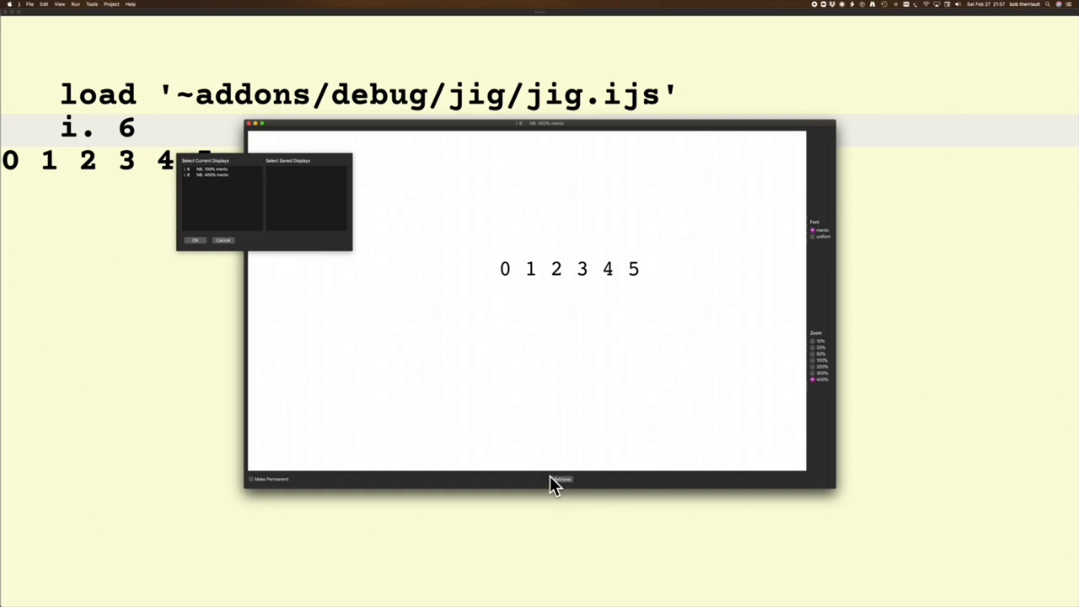
mouse_move(230, 199)
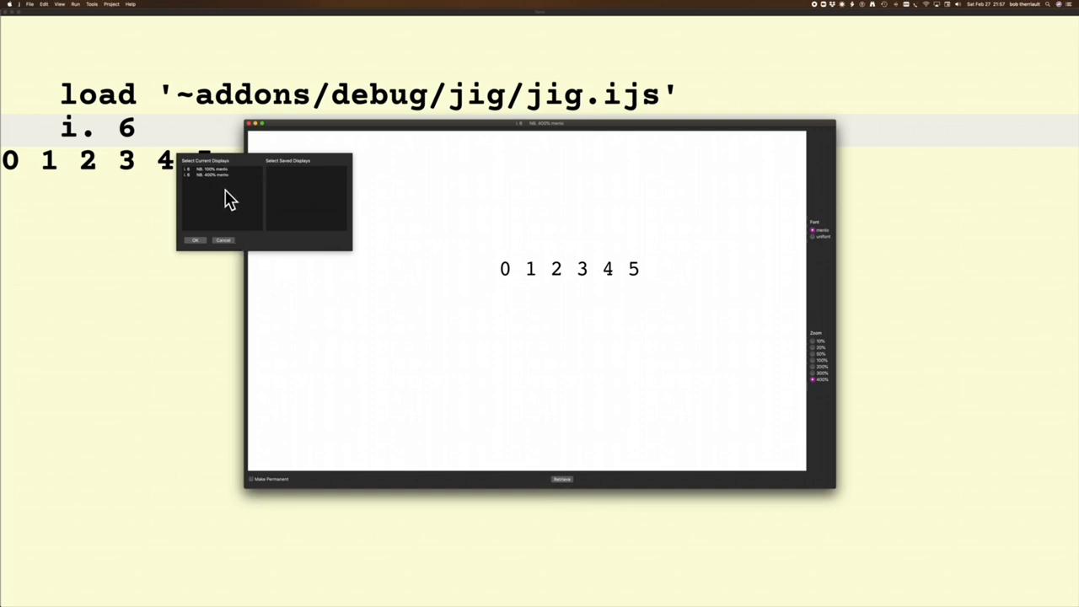
mouse_move(220, 181)
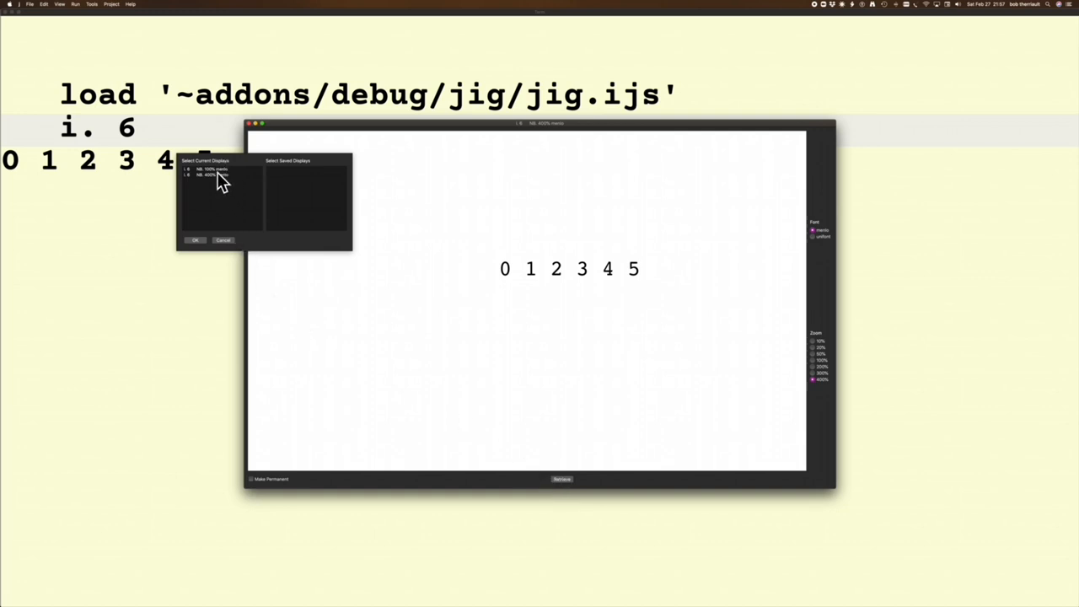
mouse_move(211, 187)
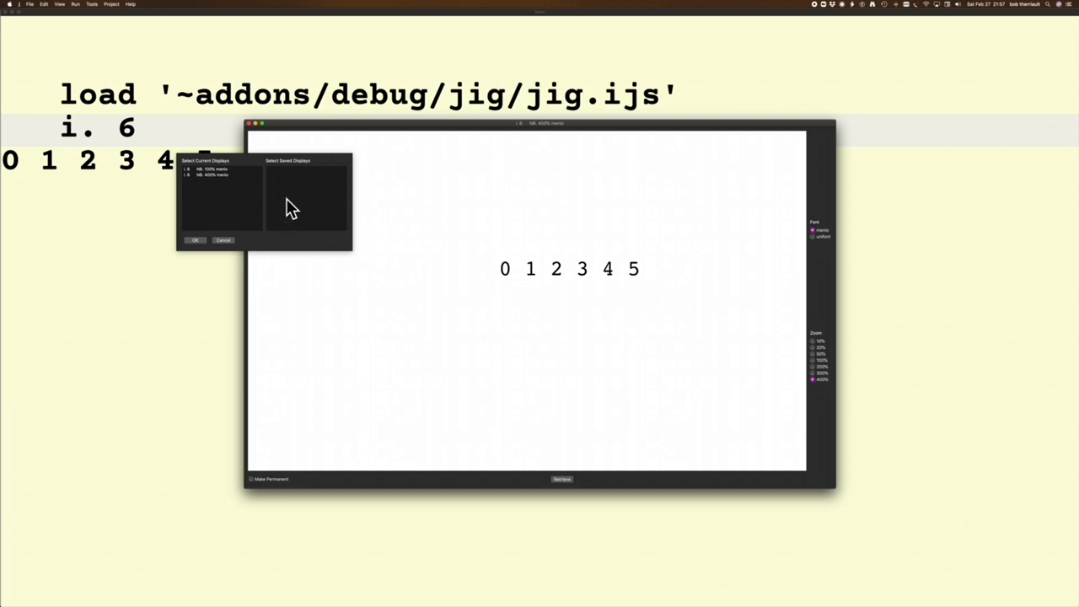
mouse_move(218, 177)
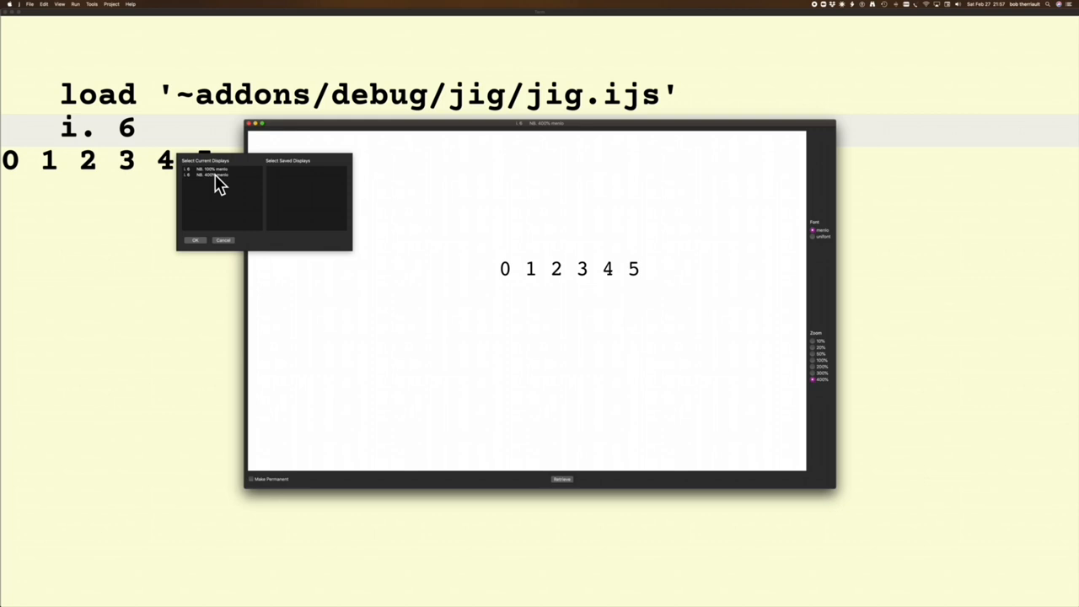
mouse_move(217, 226)
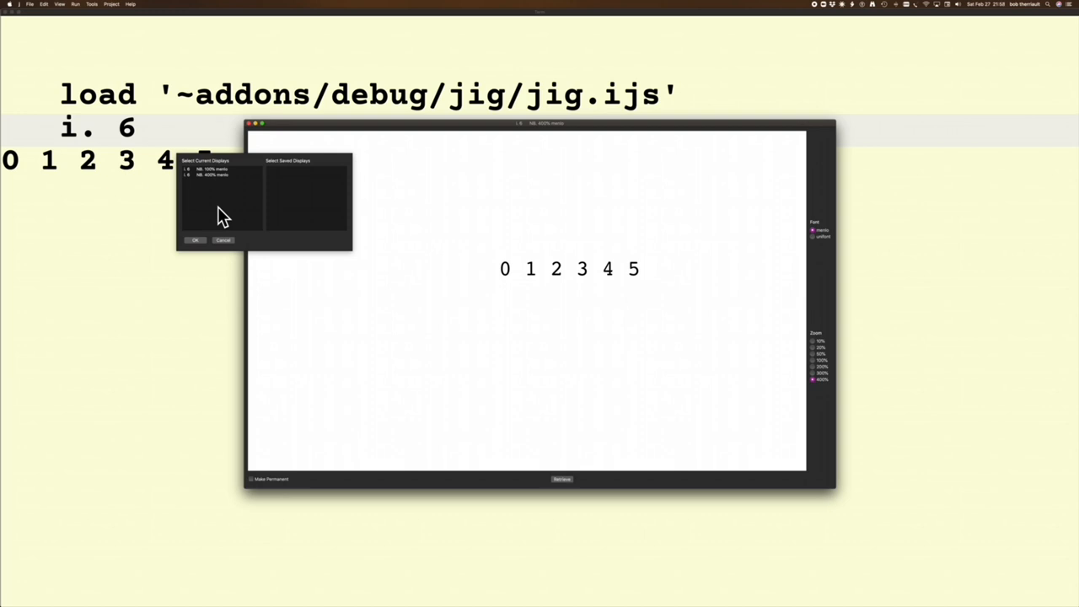
mouse_move(218, 177)
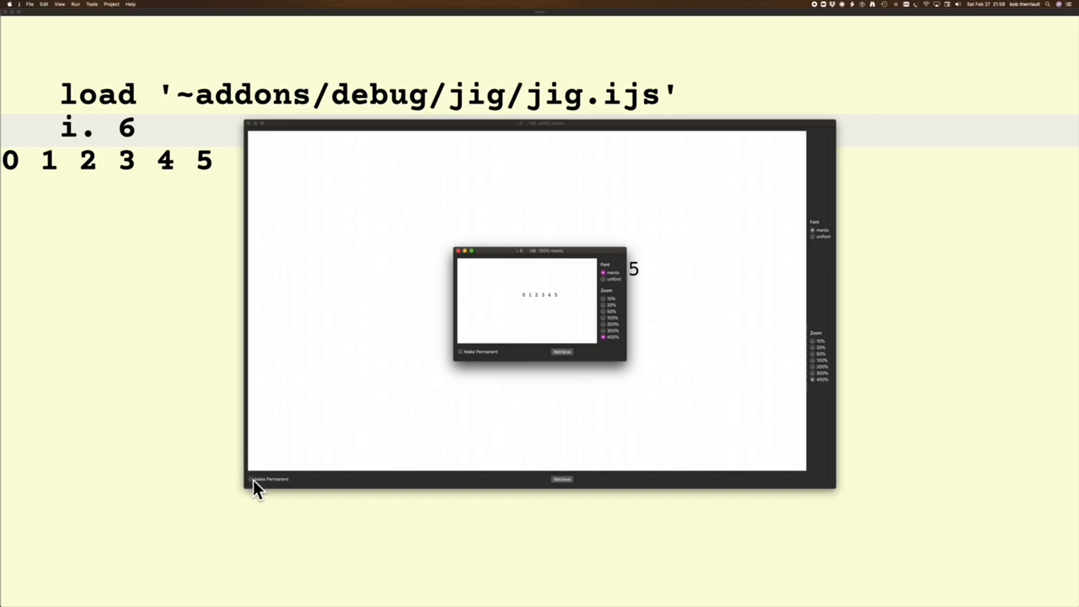
- Tick Make Permanent on the JIG display and bring up the Retrieve list showing one current and one saved display
click(270, 479)
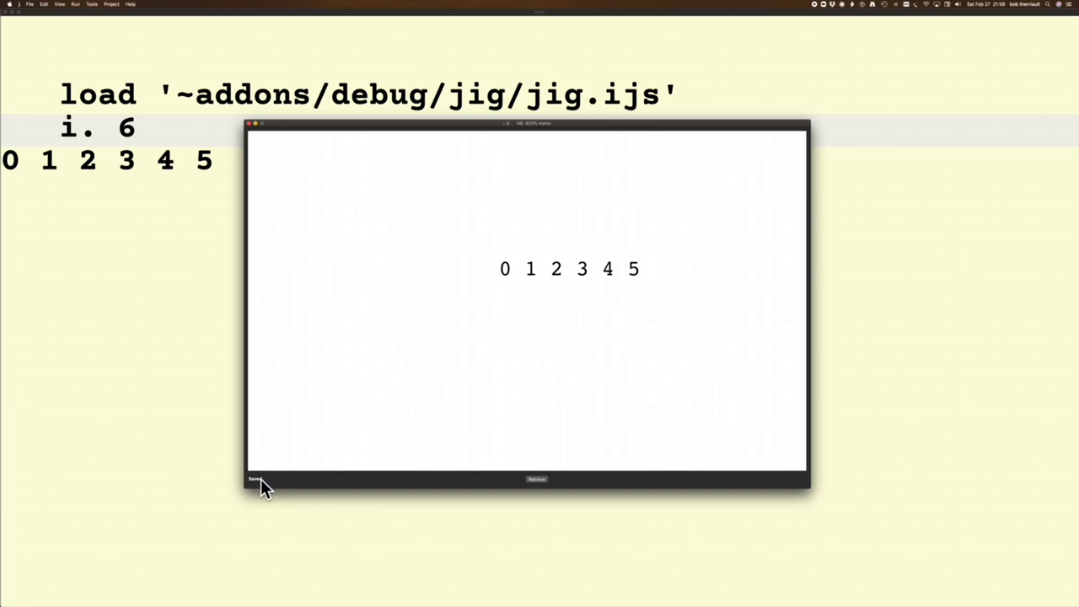
mouse_move(813, 469)
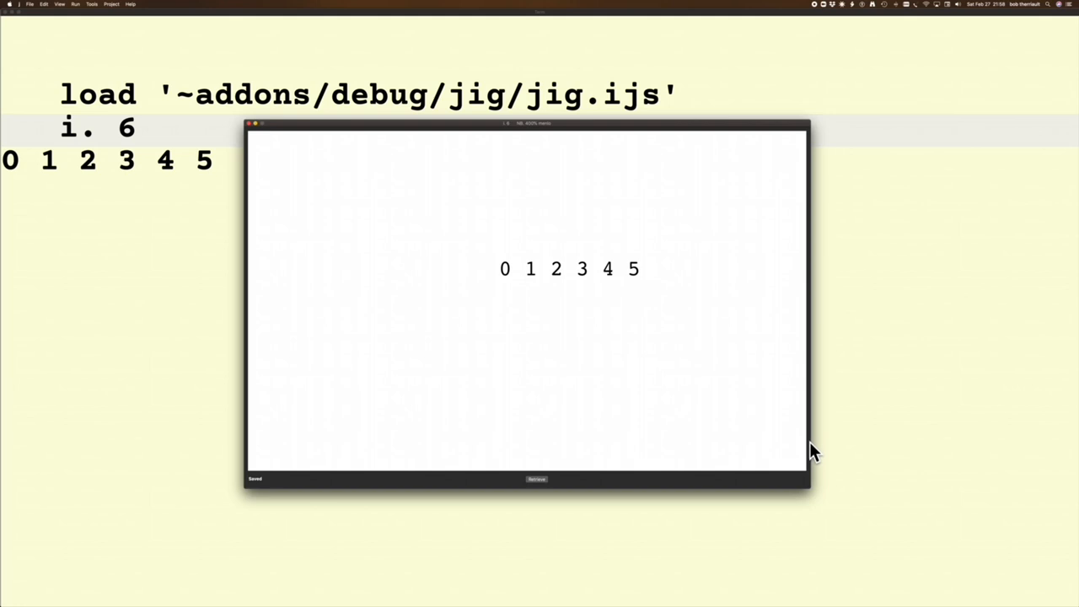
click(536, 479)
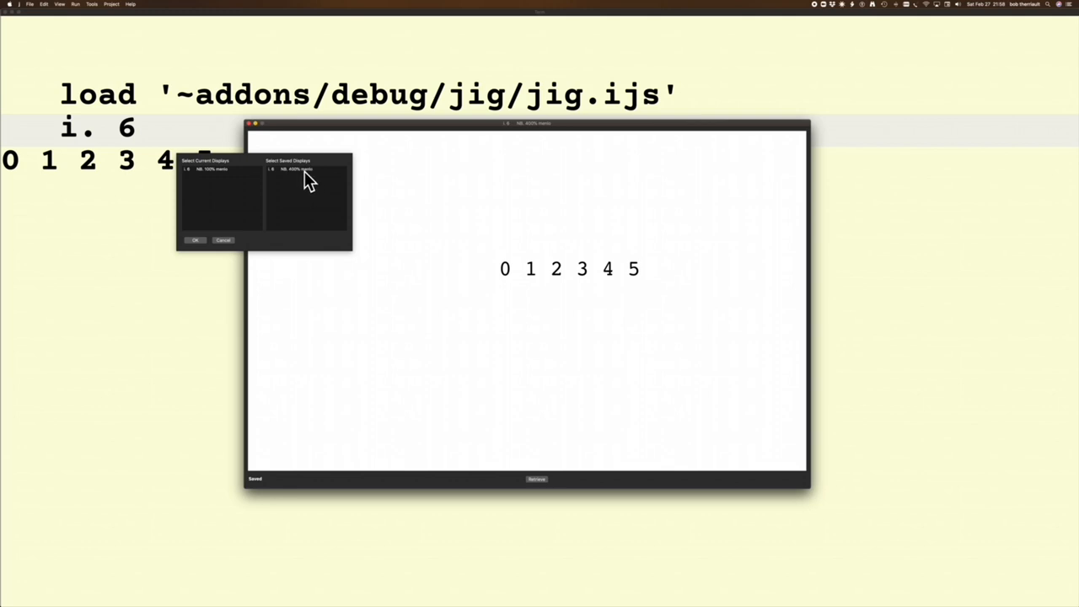
mouse_move(228, 186)
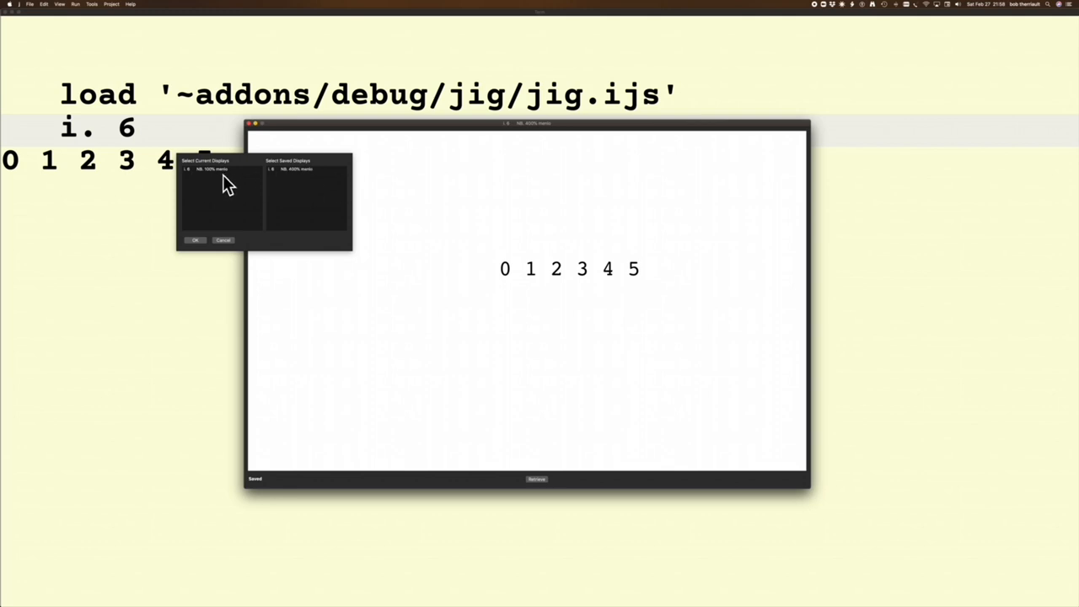
click(222, 169)
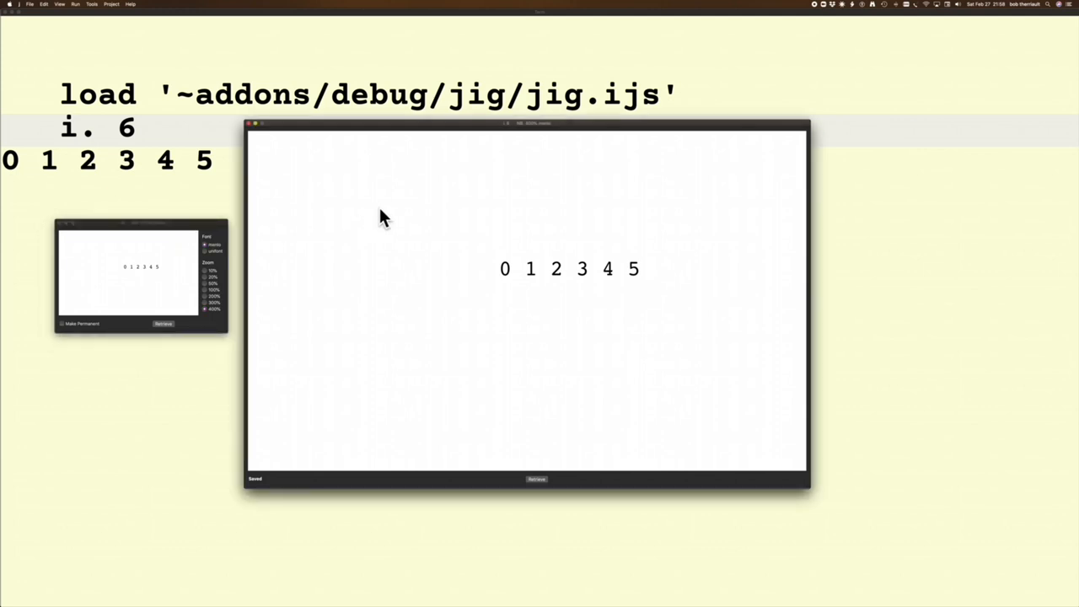
click(570, 270)
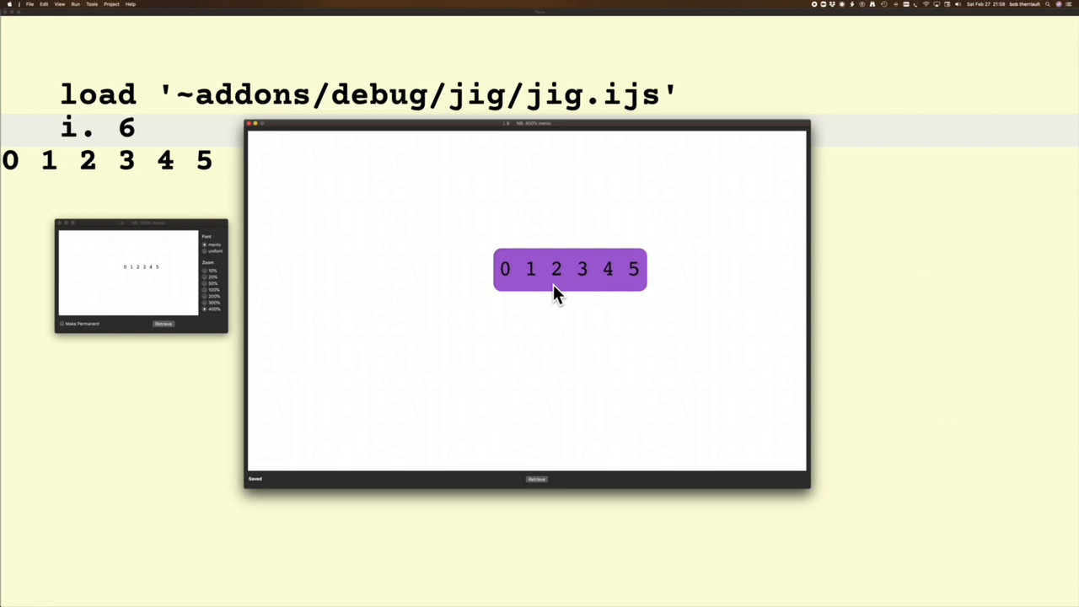
click(556, 268)
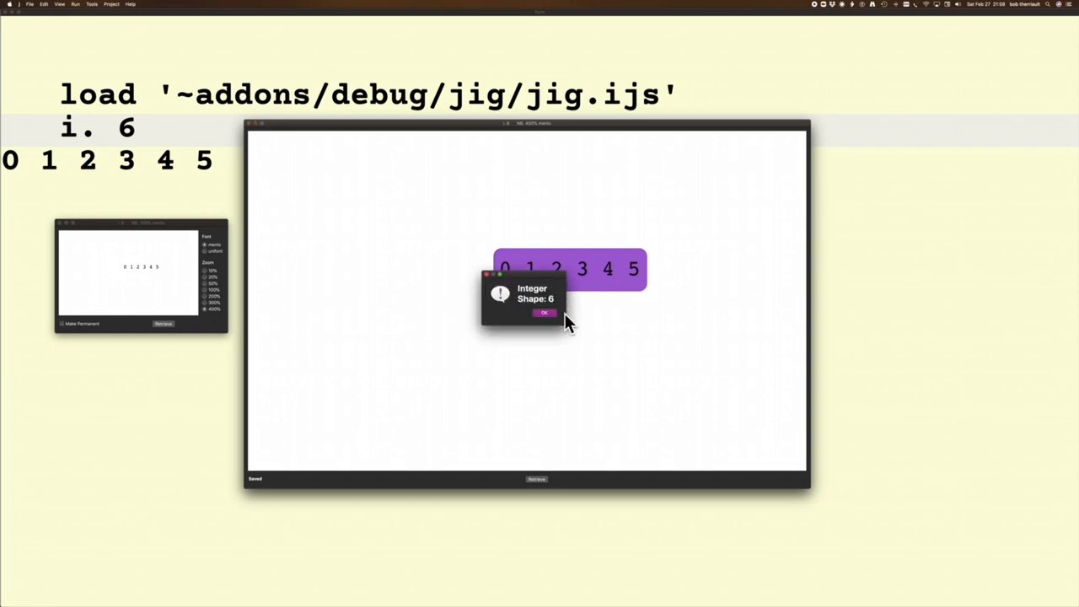
mouse_move(556, 307)
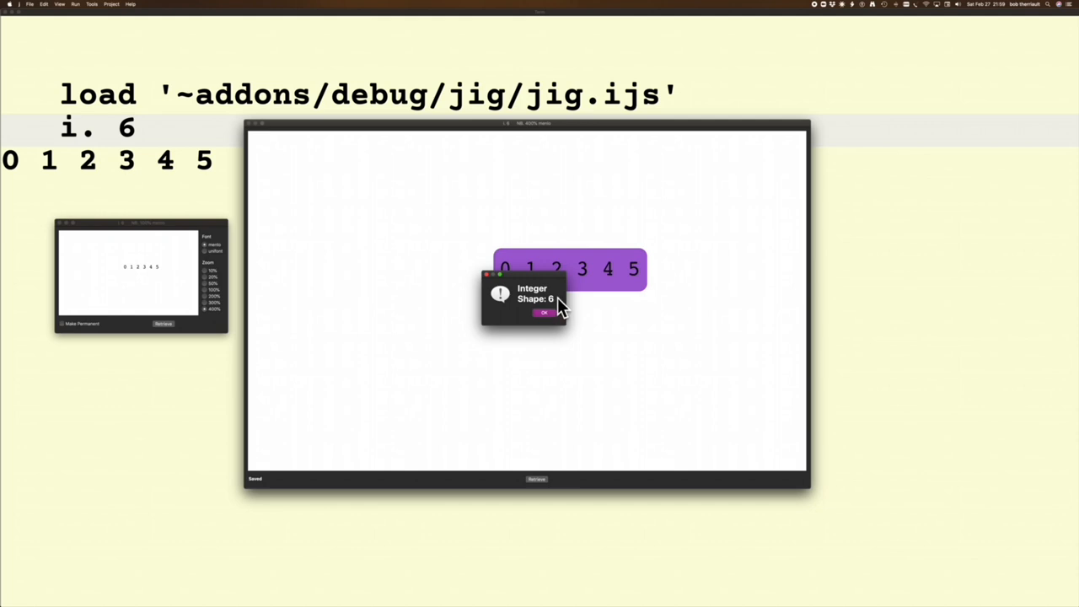
mouse_move(573, 307)
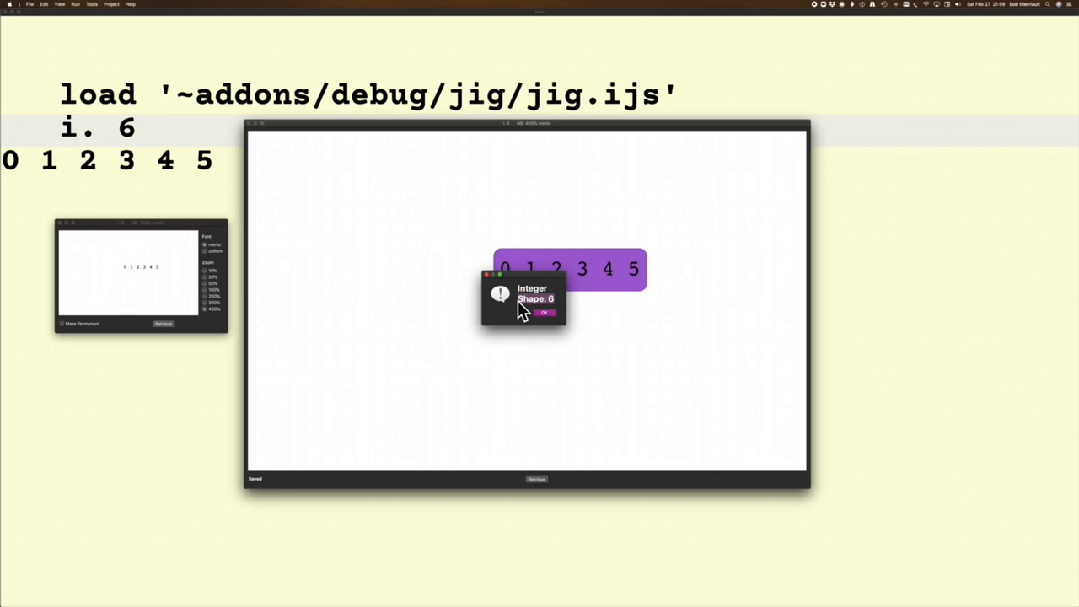
click(543, 312)
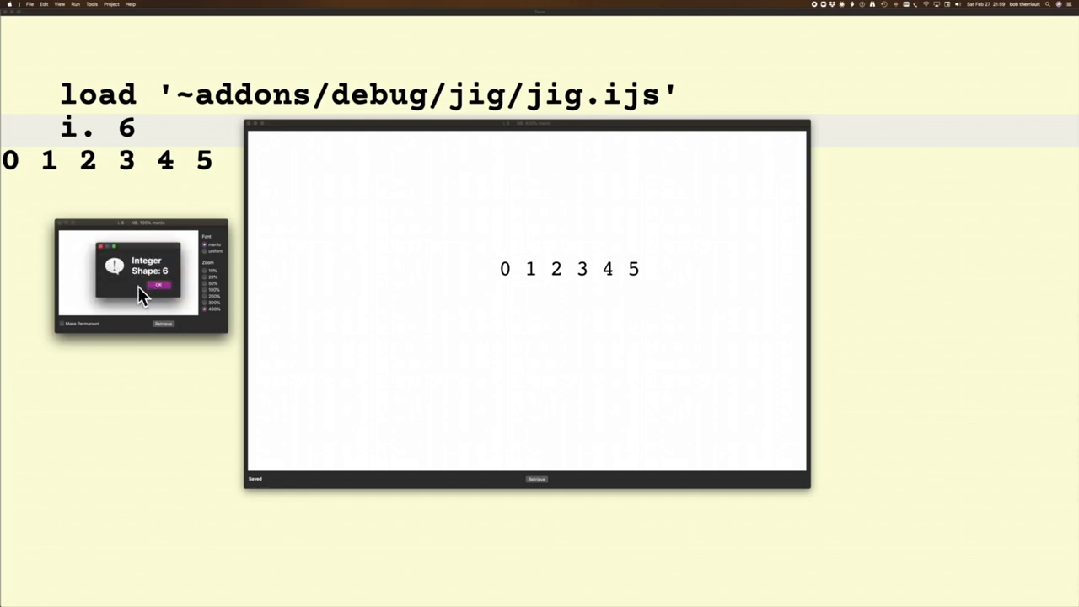
click(159, 283)
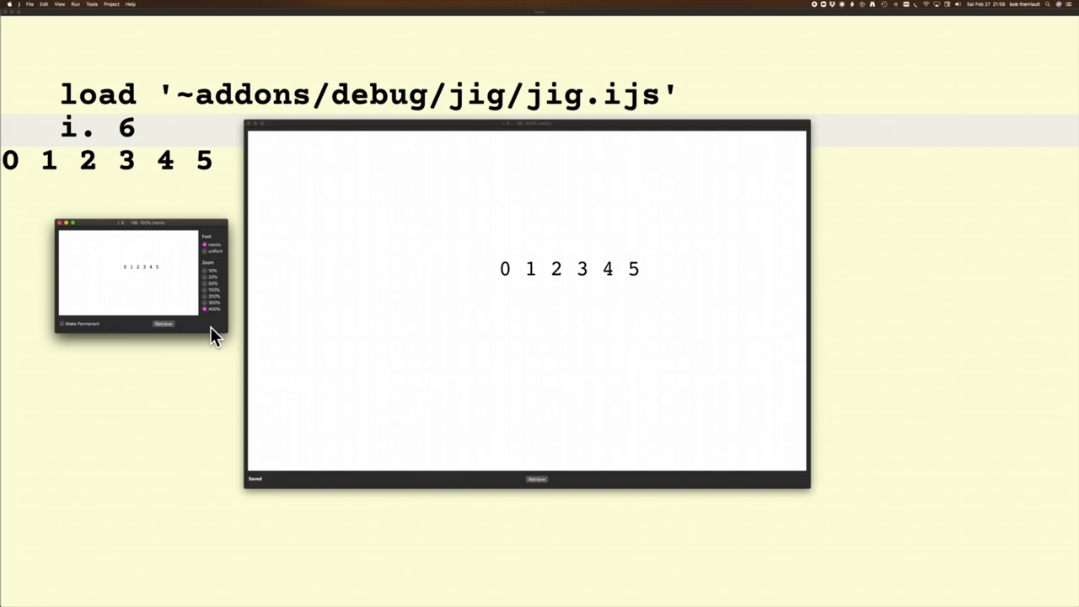
mouse_move(172, 327)
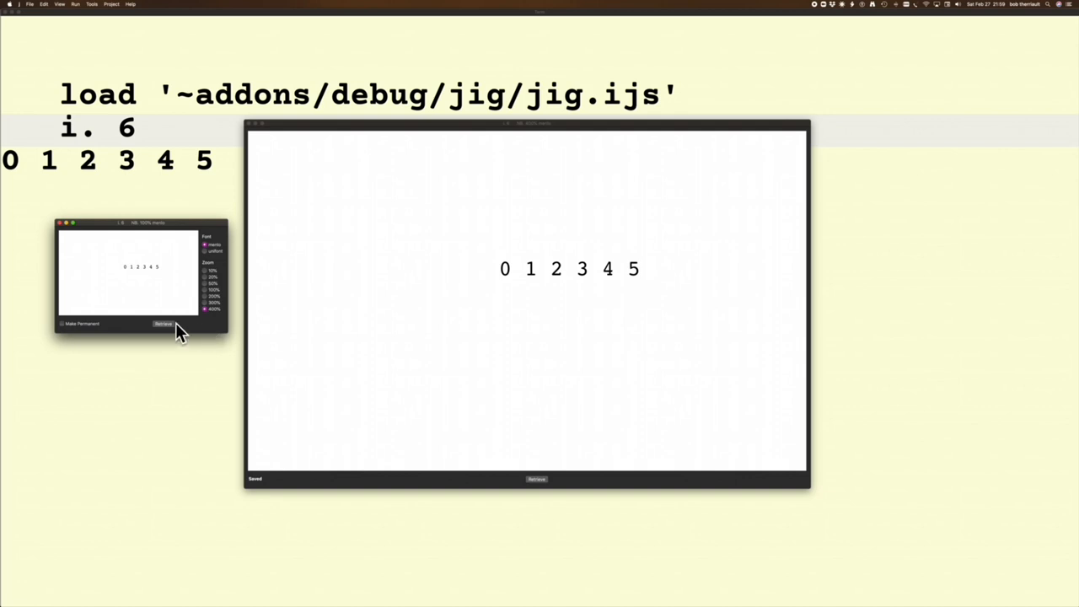
mouse_move(253, 127)
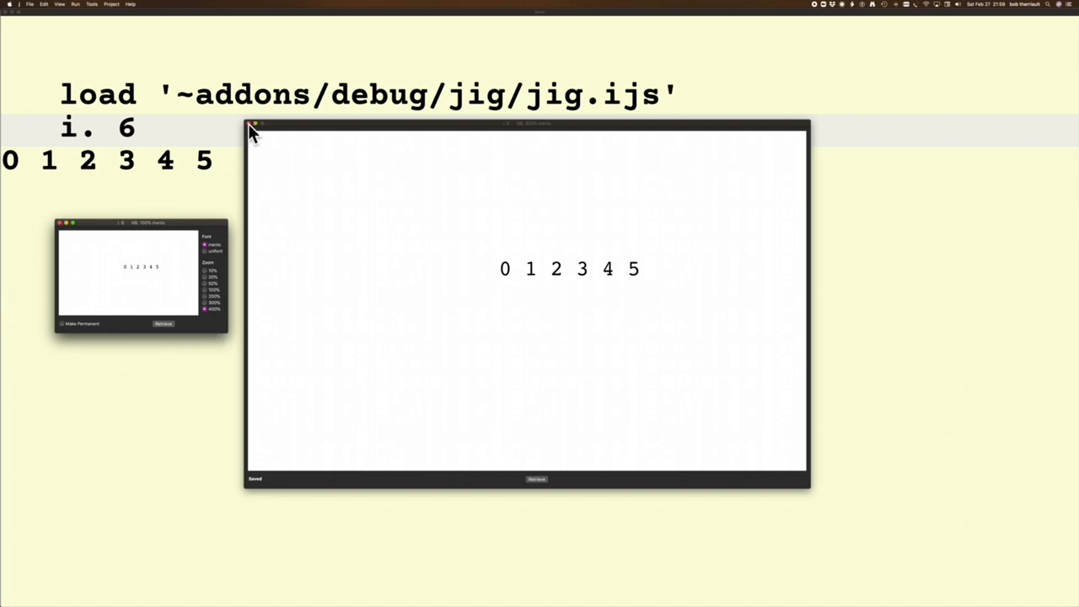
- Close both i. 6 JIG views, recall the previous line and run i. 8 in a new JIG window
click(256, 125)
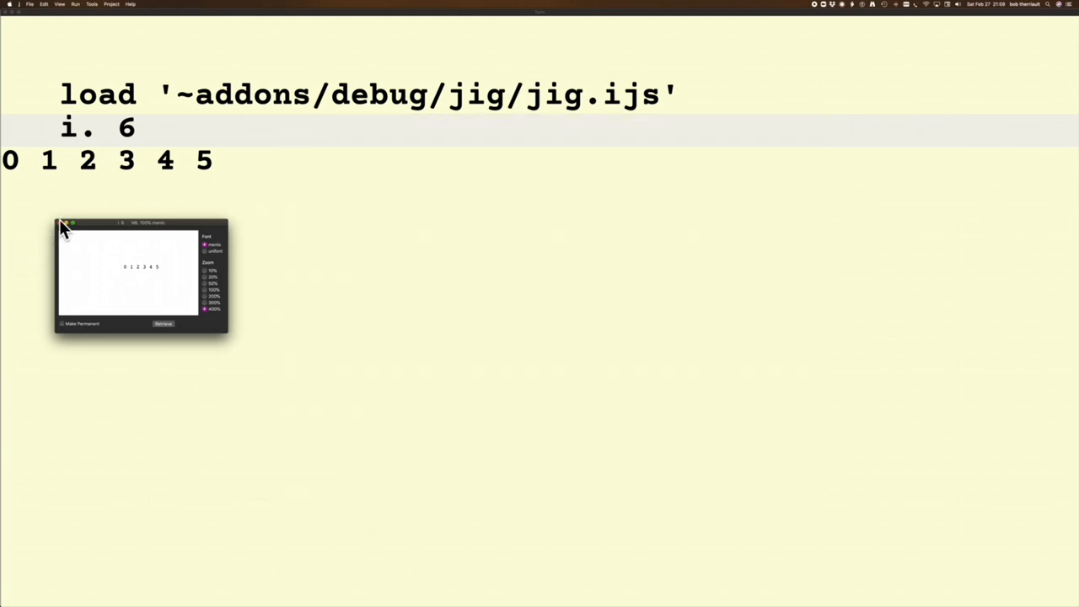
click(64, 222)
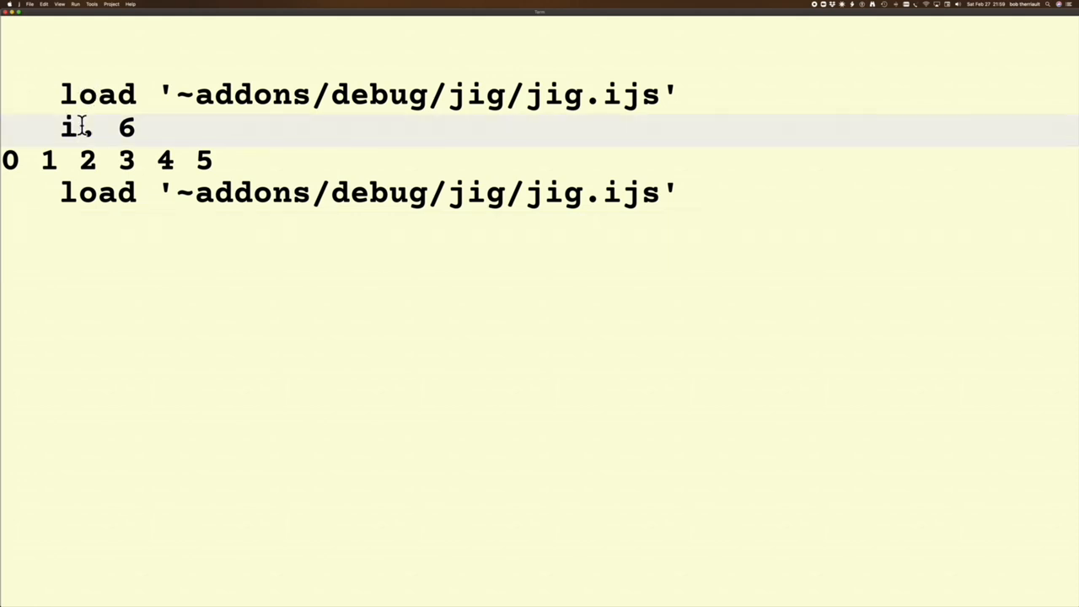
key(Return)
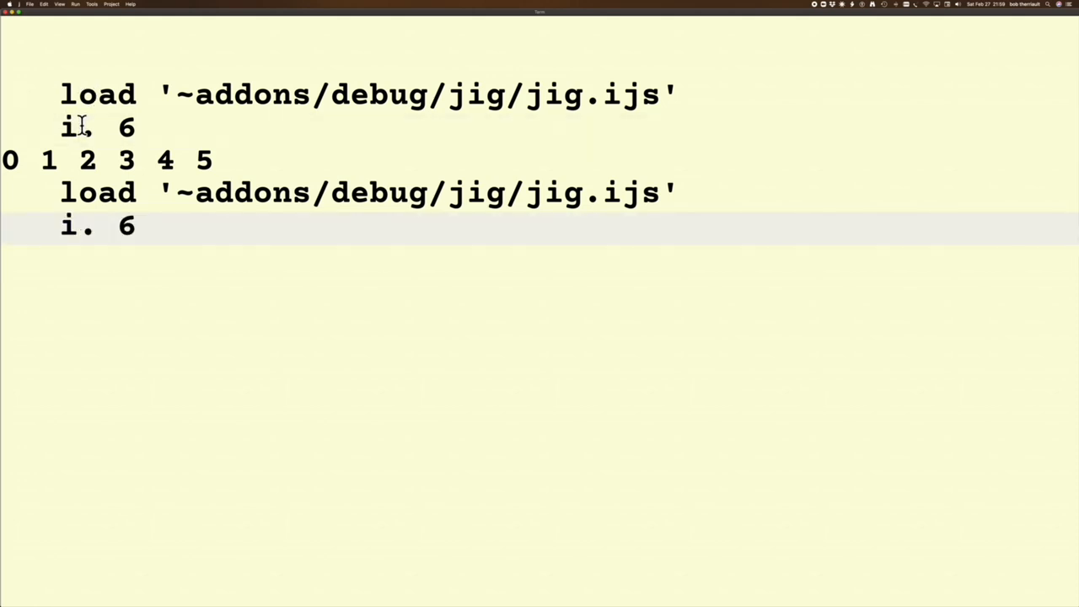
text(8)
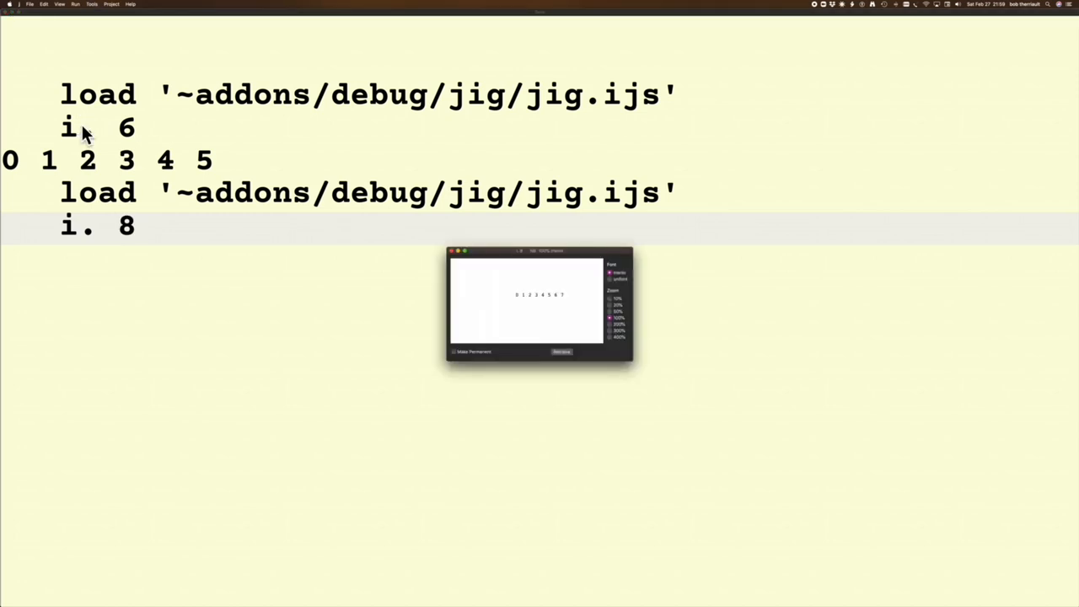
mouse_move(540, 253)
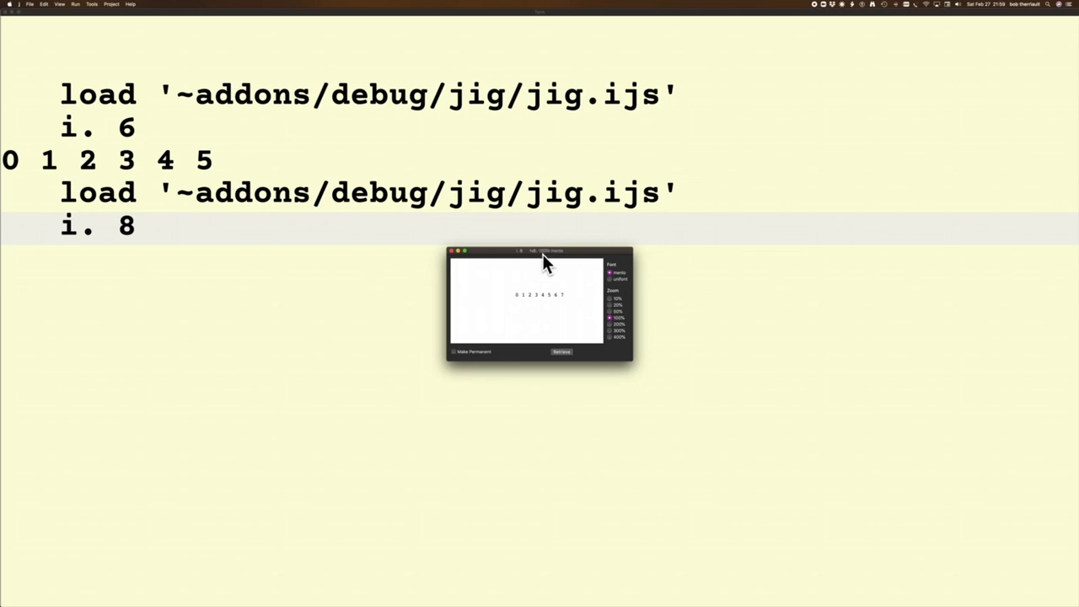
mouse_move(614, 345)
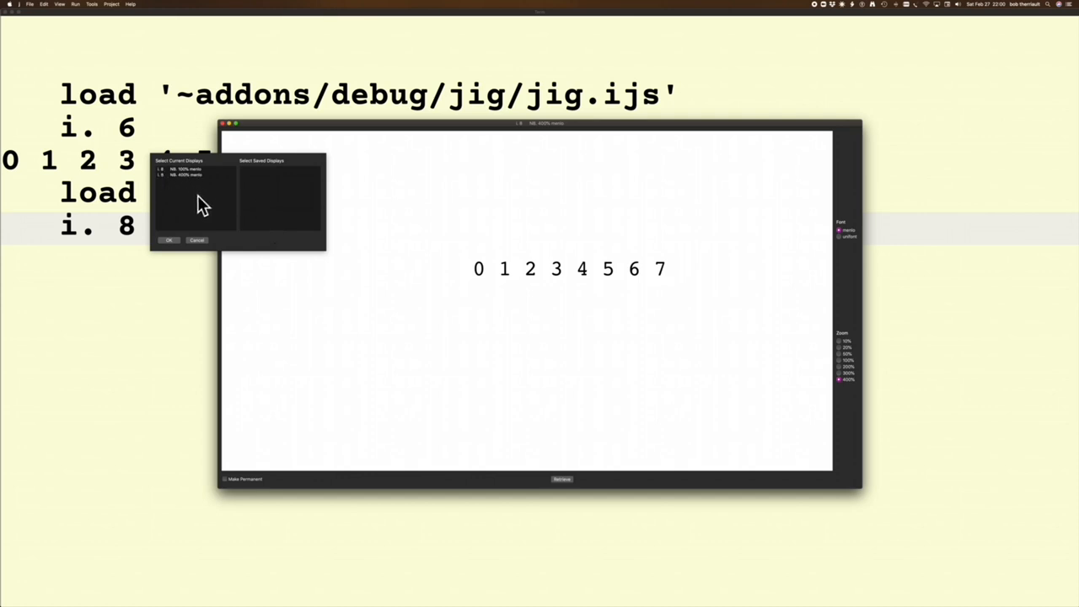
mouse_move(178, 249)
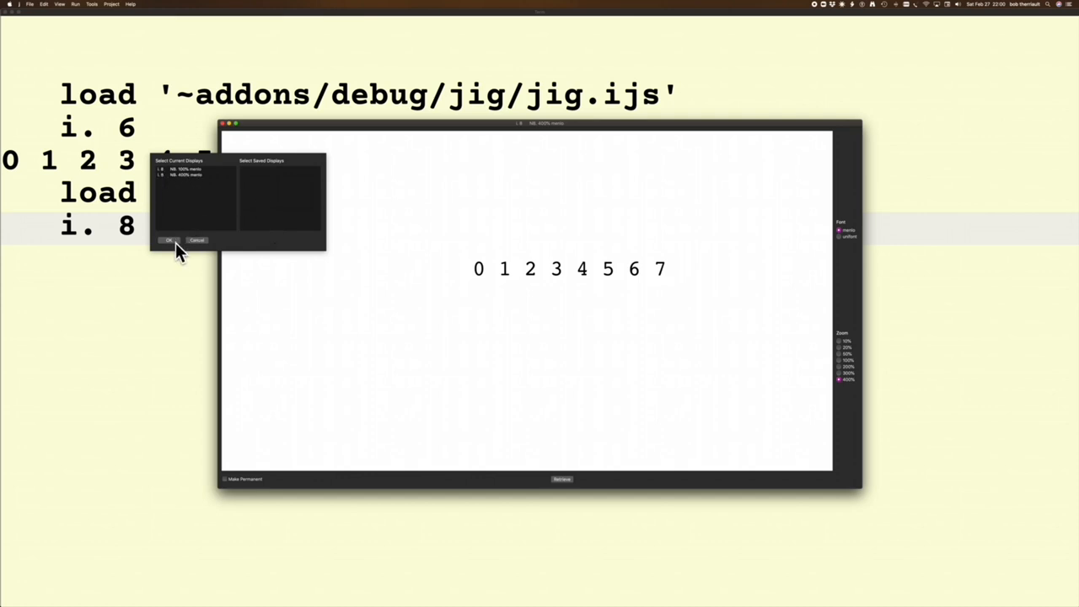
- Confirm the display choice so only the enlarged JIG view of 0 1 2 3 4 5 6 7 remains
click(169, 239)
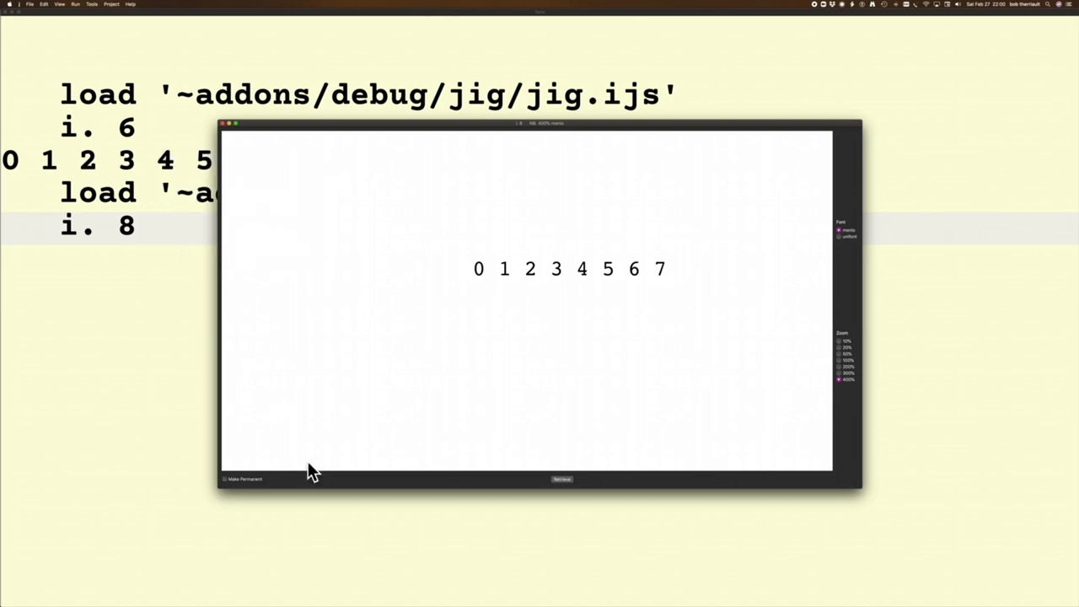
mouse_move(115, 354)
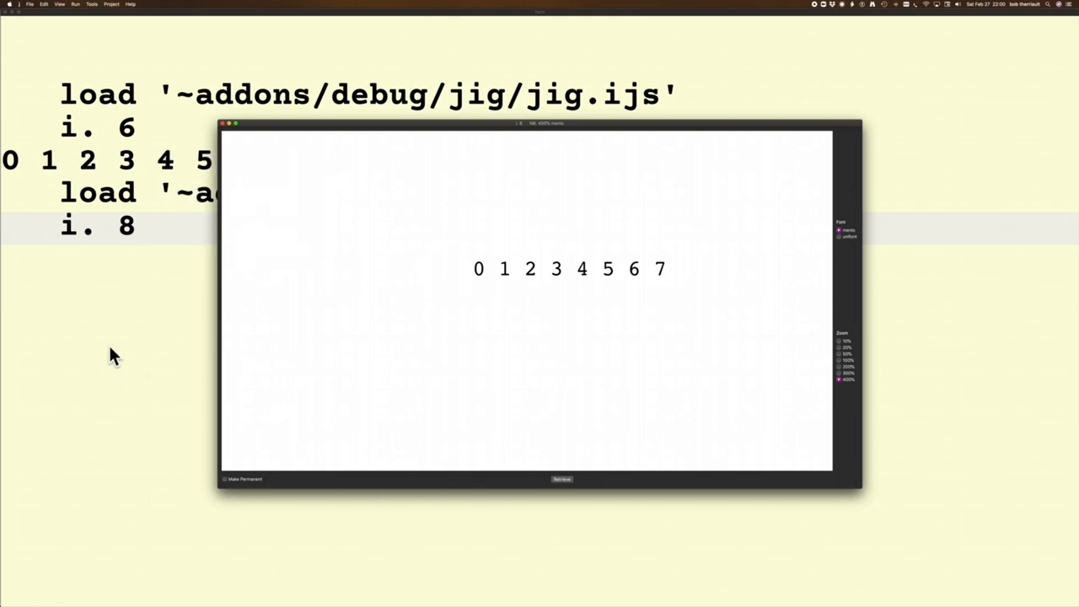